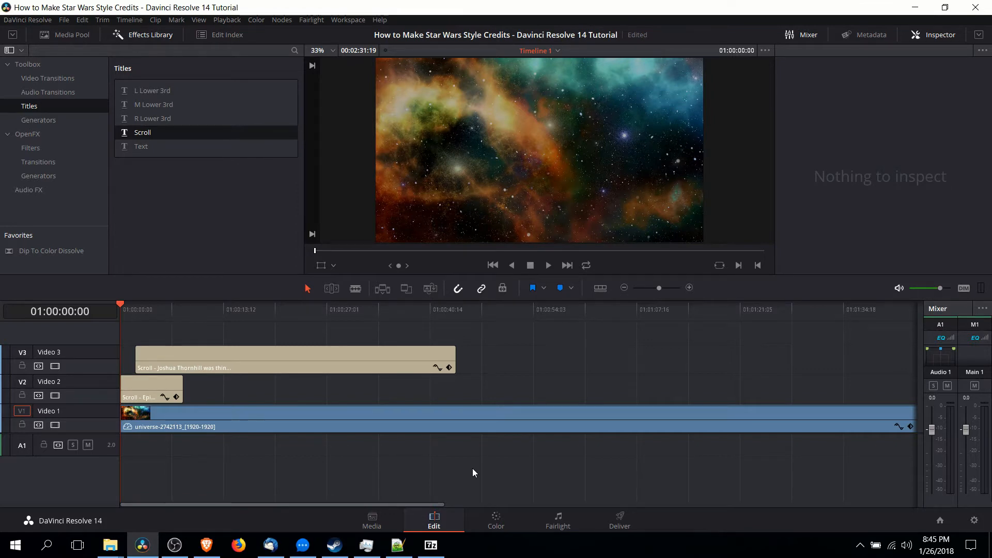
# Step: Move the playhead to an empty point around 00:52 for the new scroll title
pyautogui.click(519, 310)
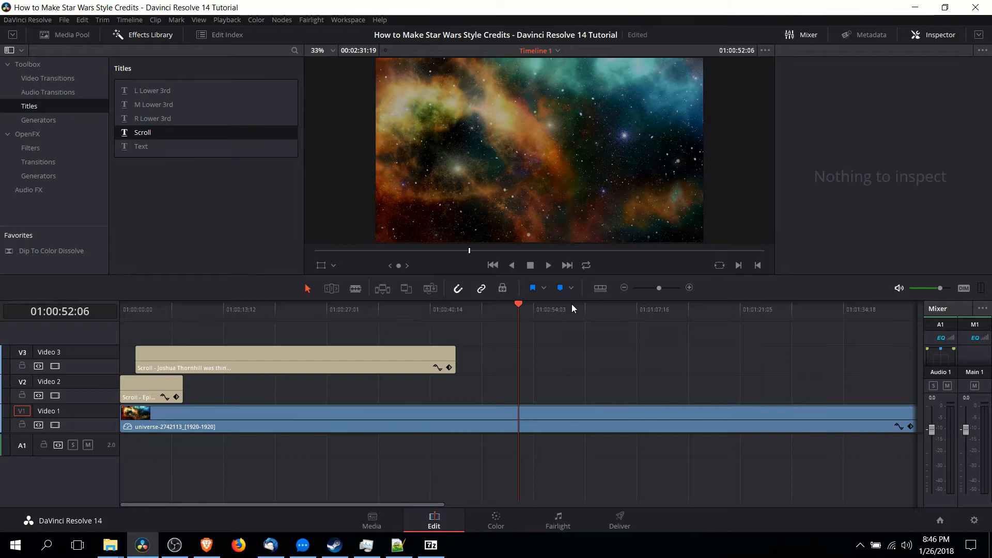
pyautogui.moveTo(133, 175)
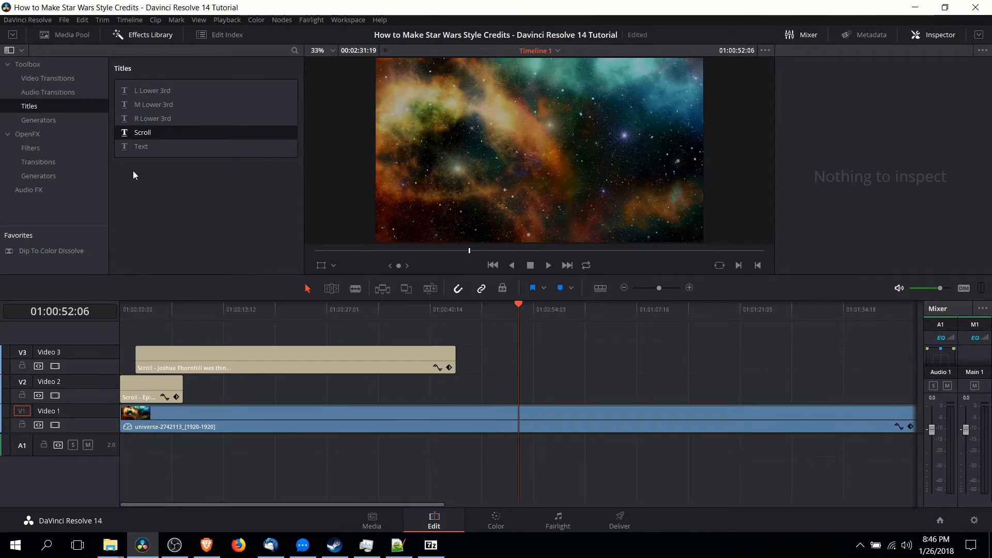
pyautogui.moveTo(154, 138)
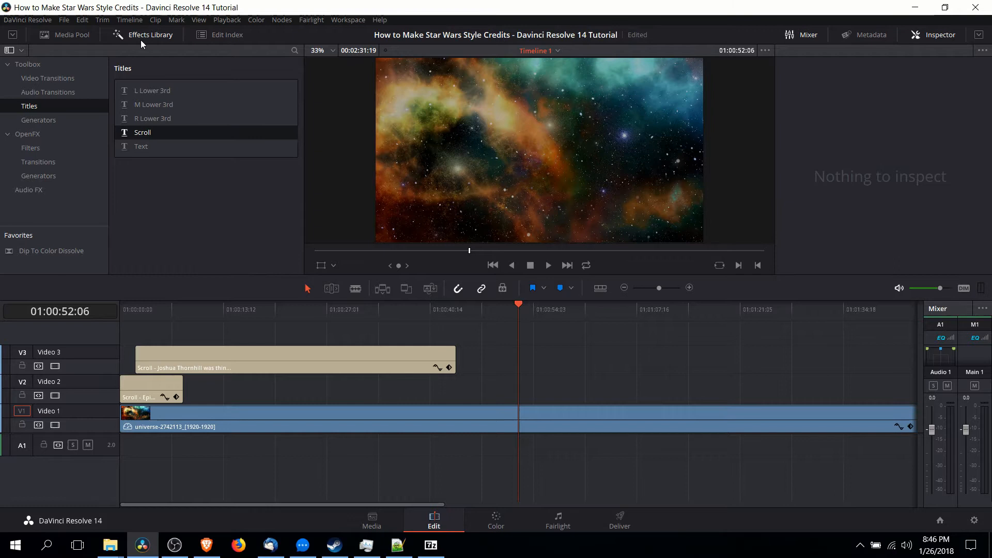
pyautogui.moveTo(68, 109)
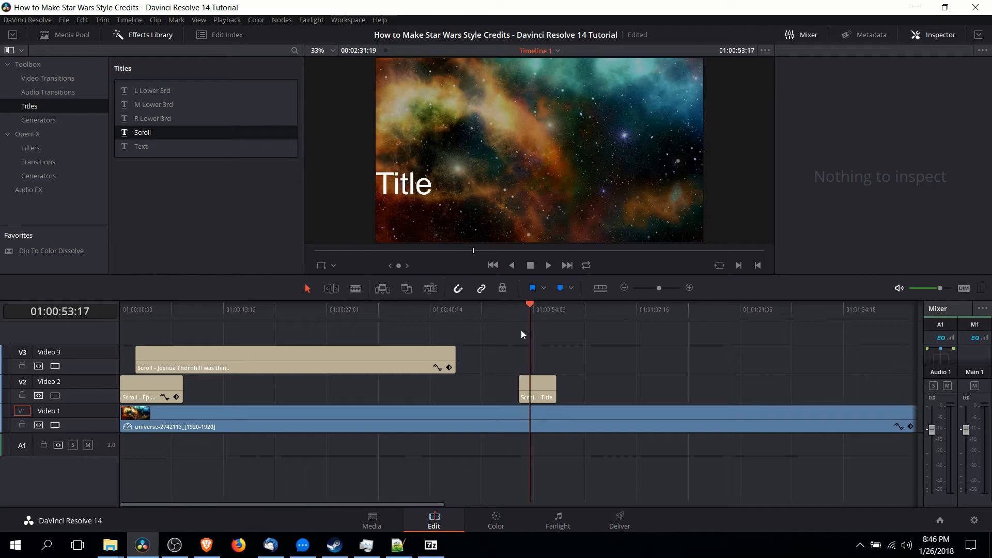
# Step: Set the title font to Star Jedi, centre-align it, and choose a yellow text colour
pyautogui.click(537, 388)
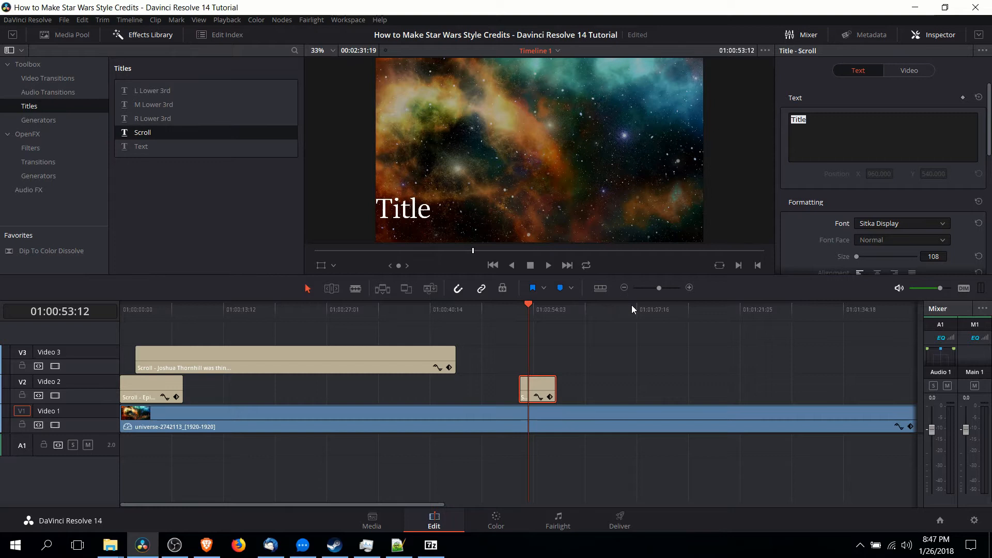
pyautogui.moveTo(398, 355)
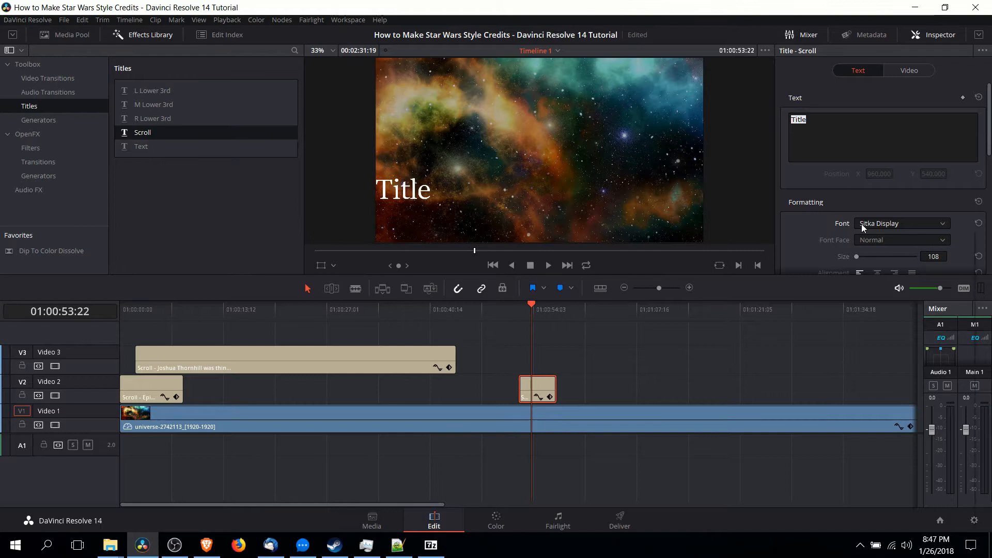
pyautogui.click(901, 223)
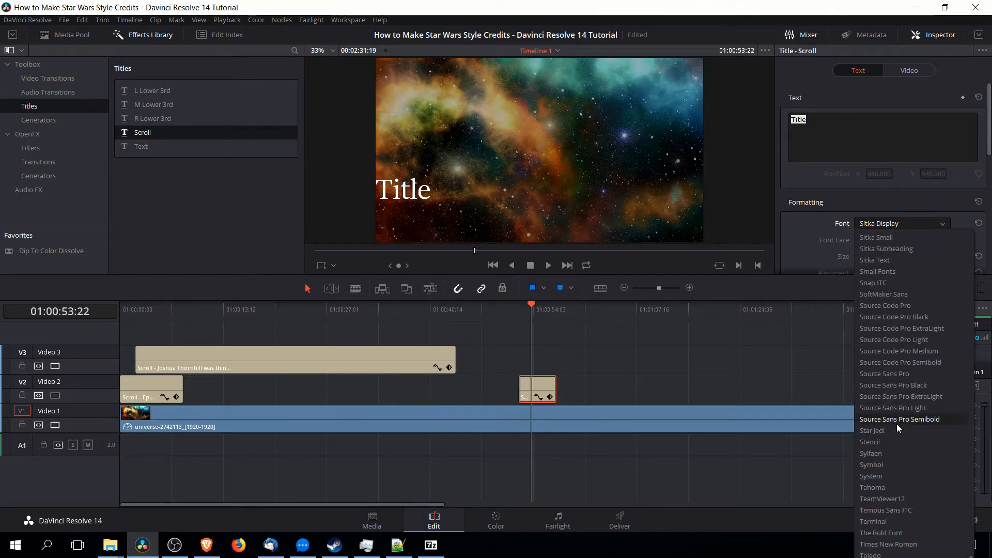
pyautogui.click(872, 431)
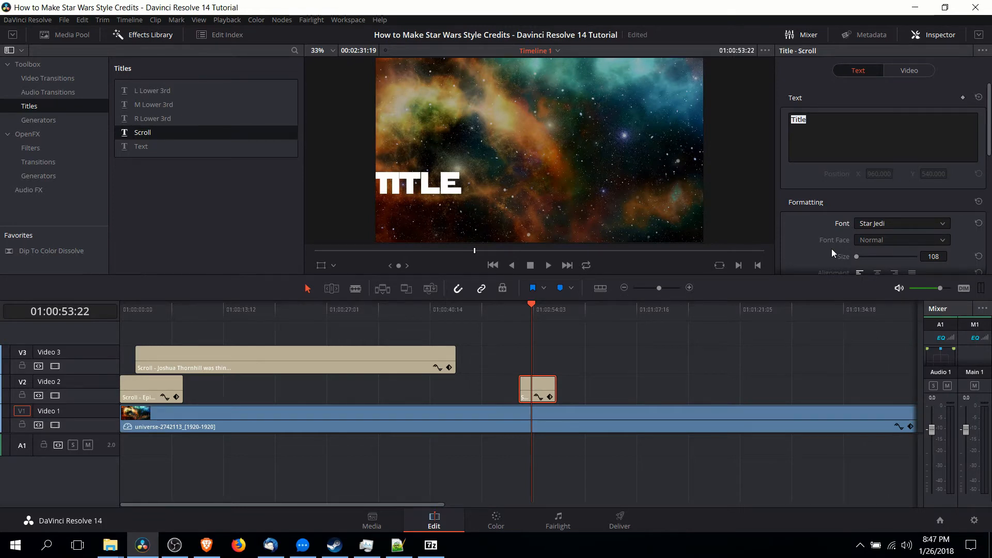
pyautogui.moveTo(801, 245)
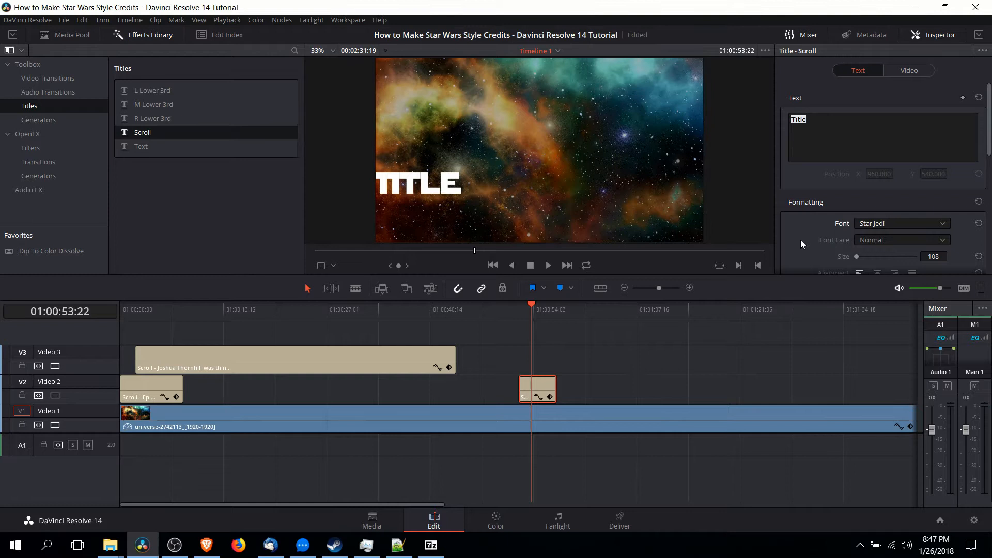
pyautogui.scroll(-3)
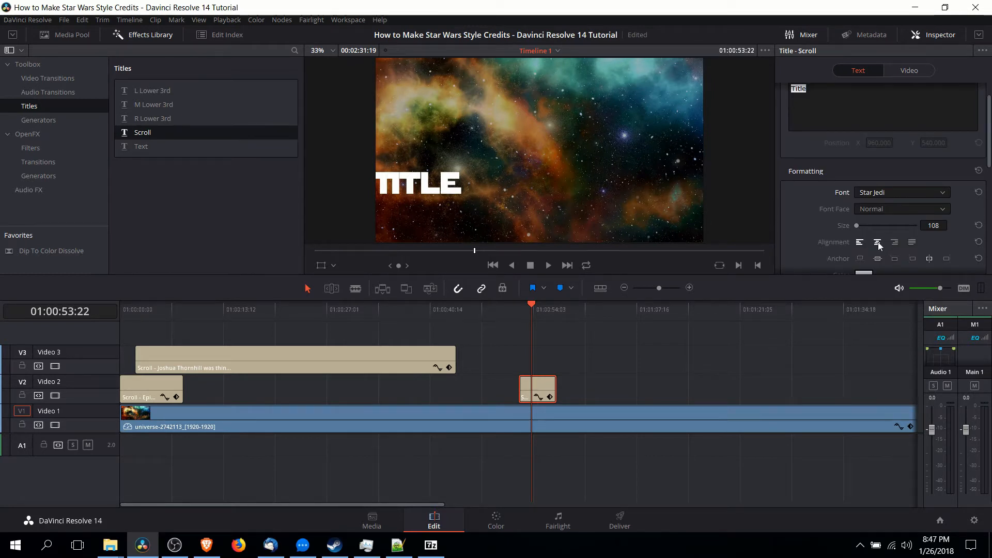
pyautogui.click(878, 242)
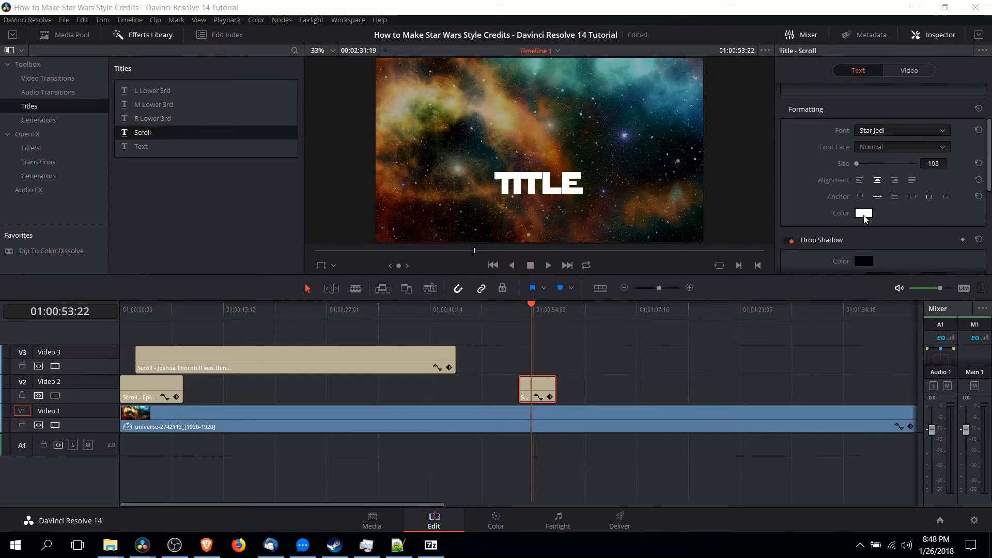
pyautogui.click(863, 212)
pyautogui.write('#f1e453')
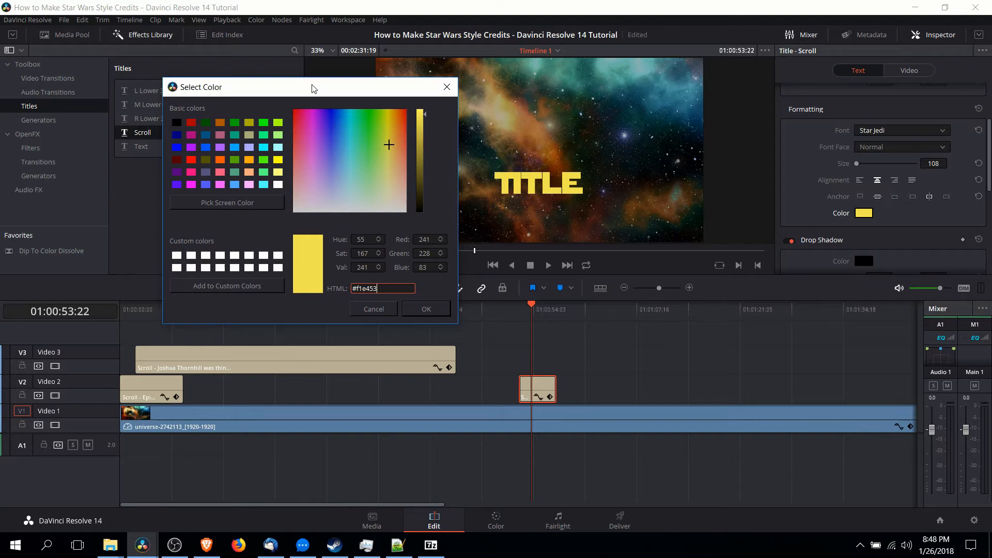
pyautogui.moveTo(336, 88)
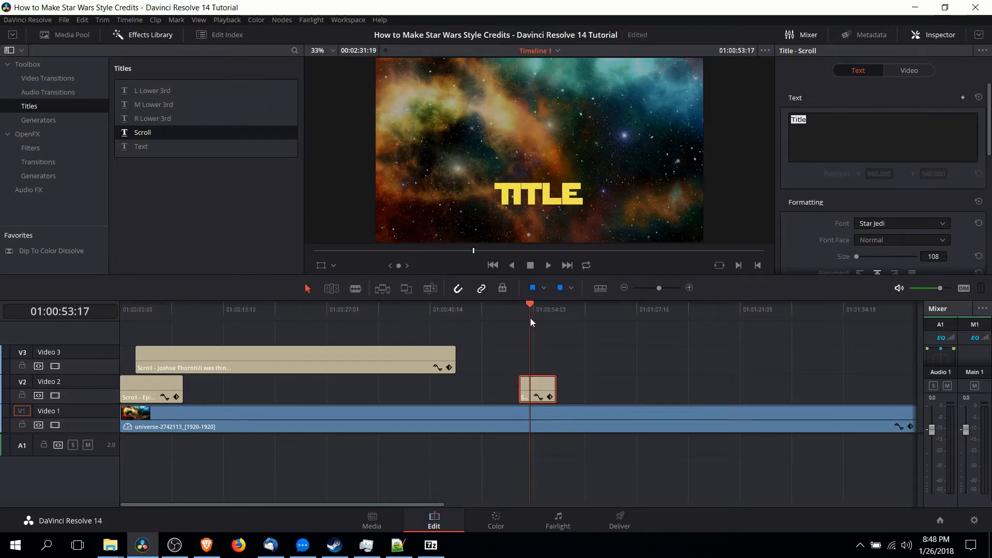
pyautogui.moveTo(564, 381)
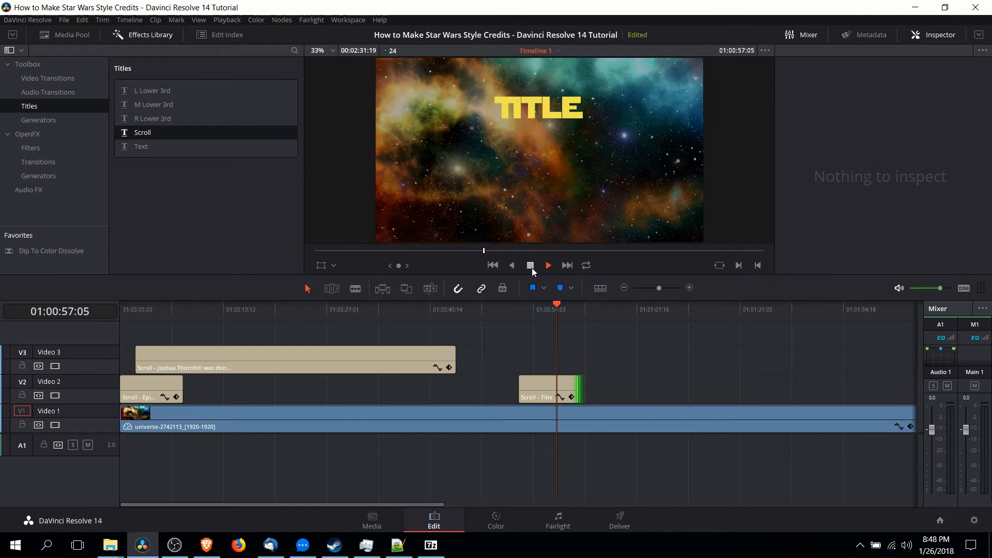
# Step: Stop the preview of the lengthened yellow title clip
pyautogui.click(549, 388)
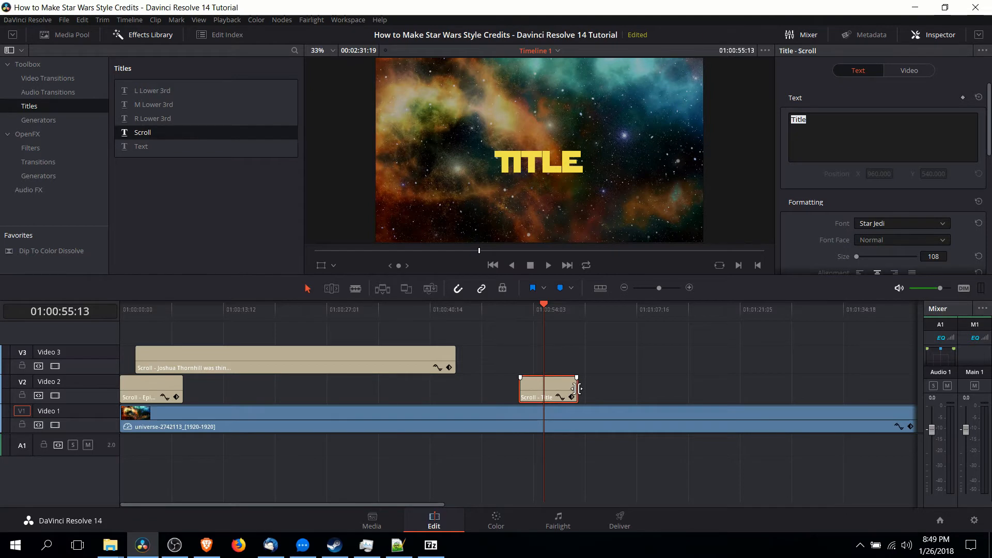
# Step: Raise the title's Transform Pitch to about 0.508 in the Video tab
pyautogui.click(910, 70)
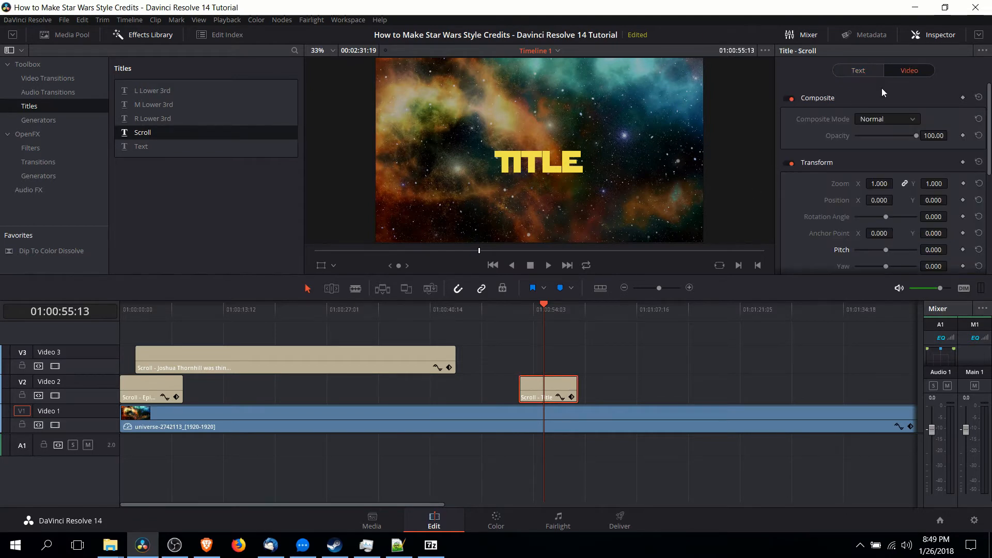
pyautogui.moveTo(899, 87)
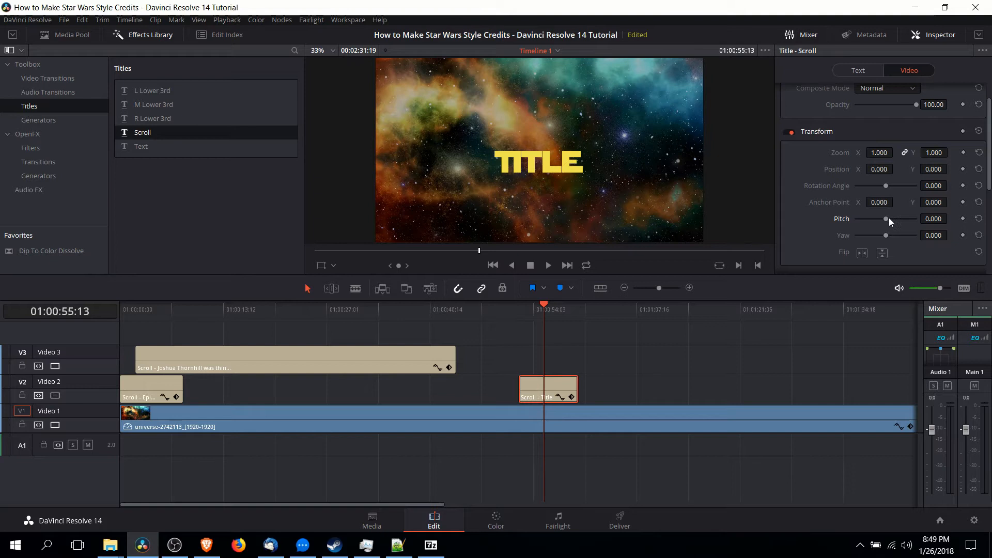
pyautogui.moveTo(886, 218); pyautogui.dragTo(894, 218)
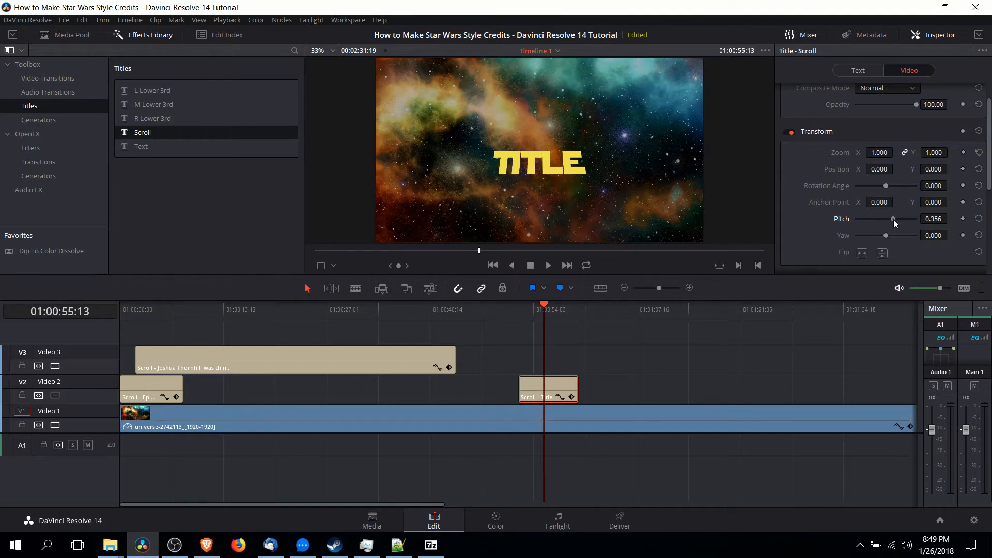
pyautogui.moveTo(893, 218); pyautogui.dragTo(897, 218)
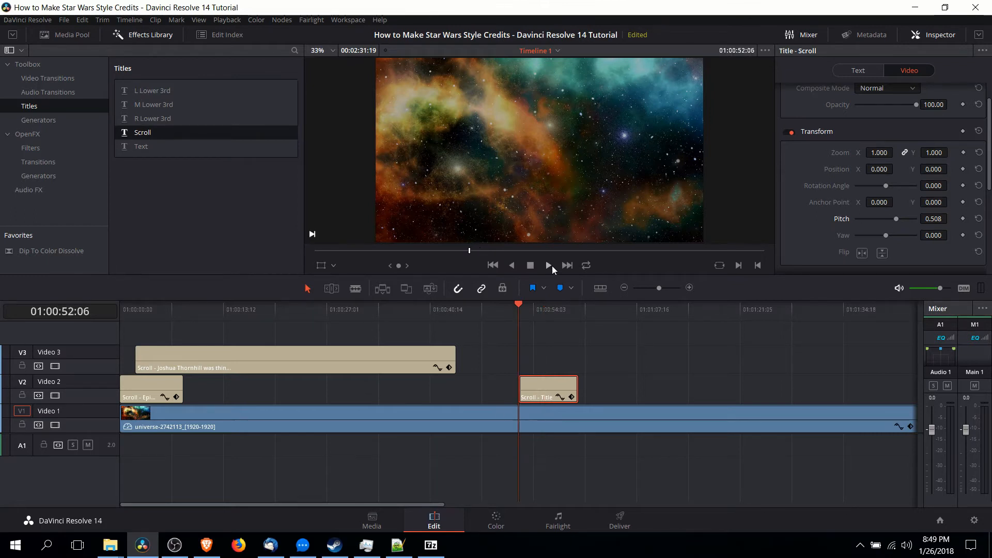
# Step: Play and stop the timeline to preview the tilted scroll
pyautogui.click(548, 265)
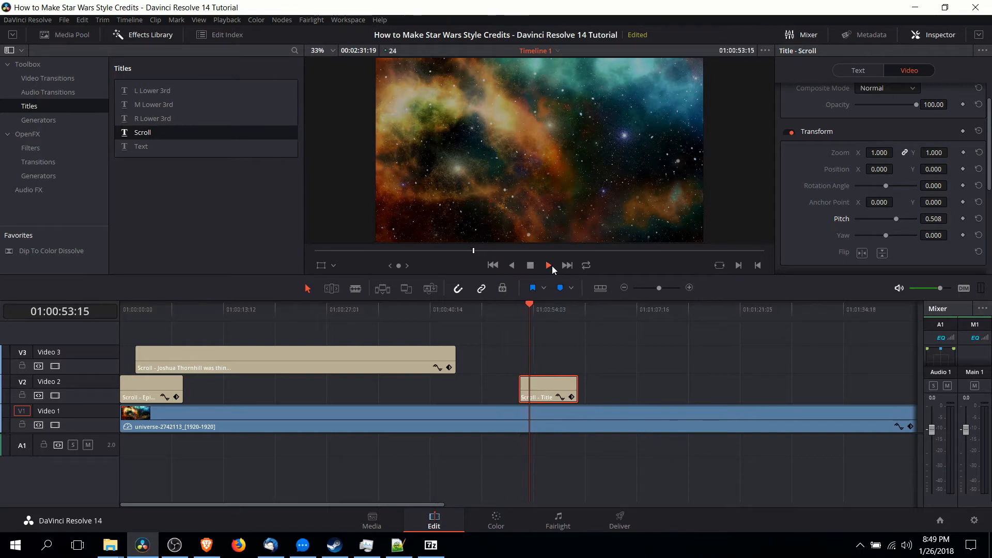
pyautogui.click(547, 265)
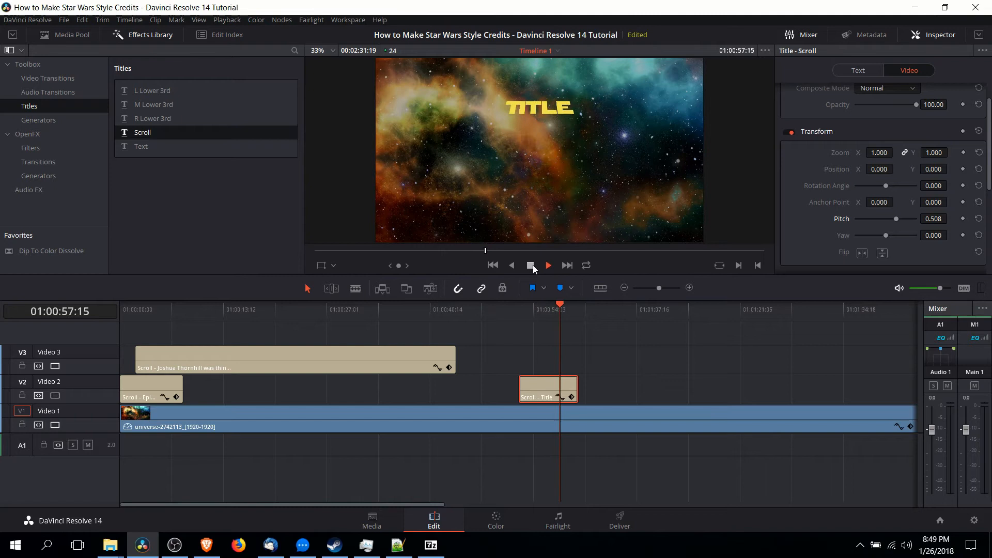
pyautogui.click(530, 266)
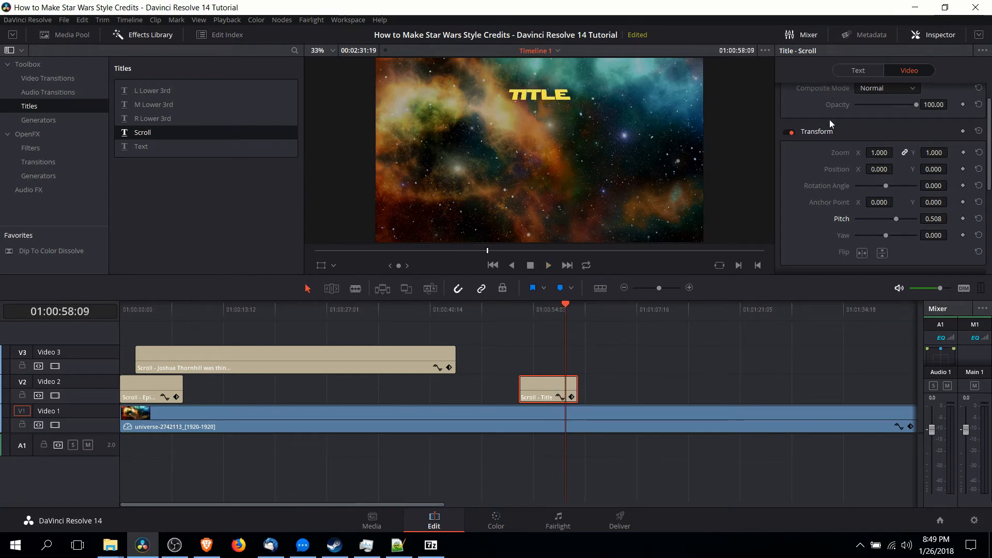
pyautogui.click(858, 71)
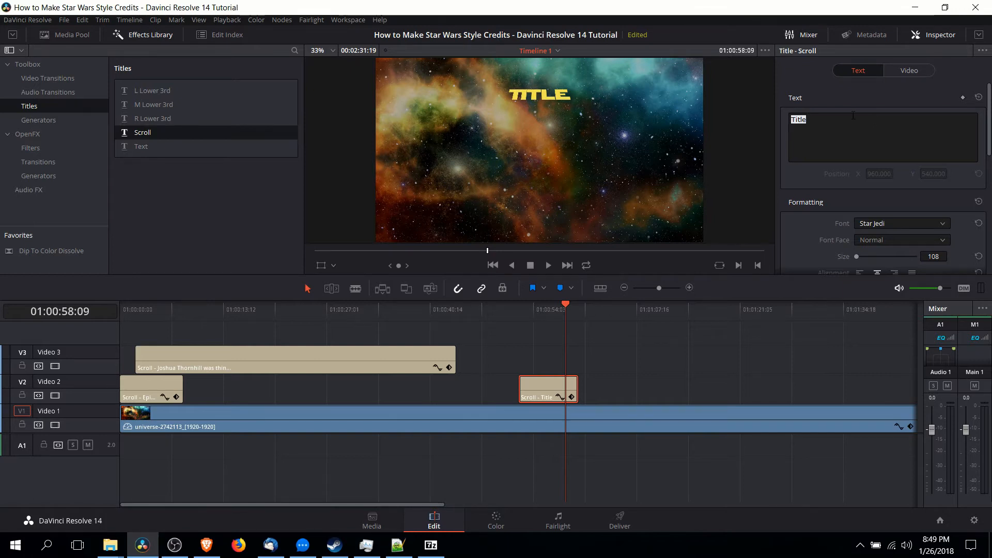
# Step: Change the title to 'Episode 1 The Tribute' and place a copy of the story scroll on Video 3
pyautogui.click(151, 389)
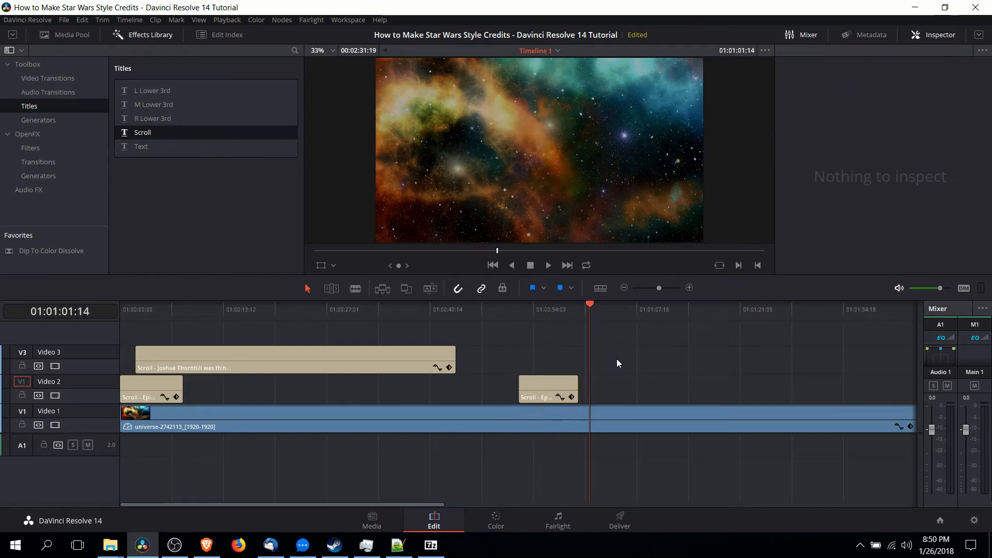
pyautogui.click(575, 360)
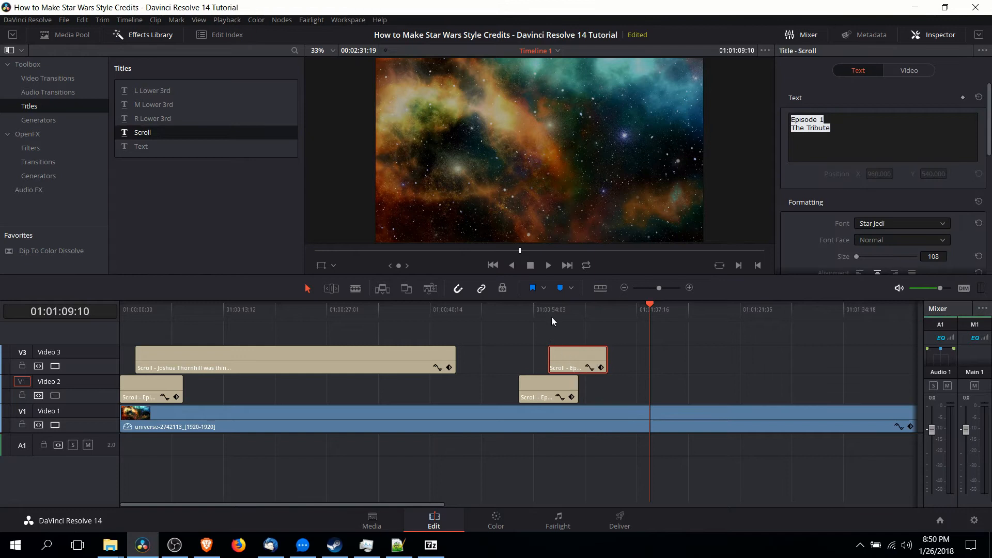
pyautogui.click(548, 309)
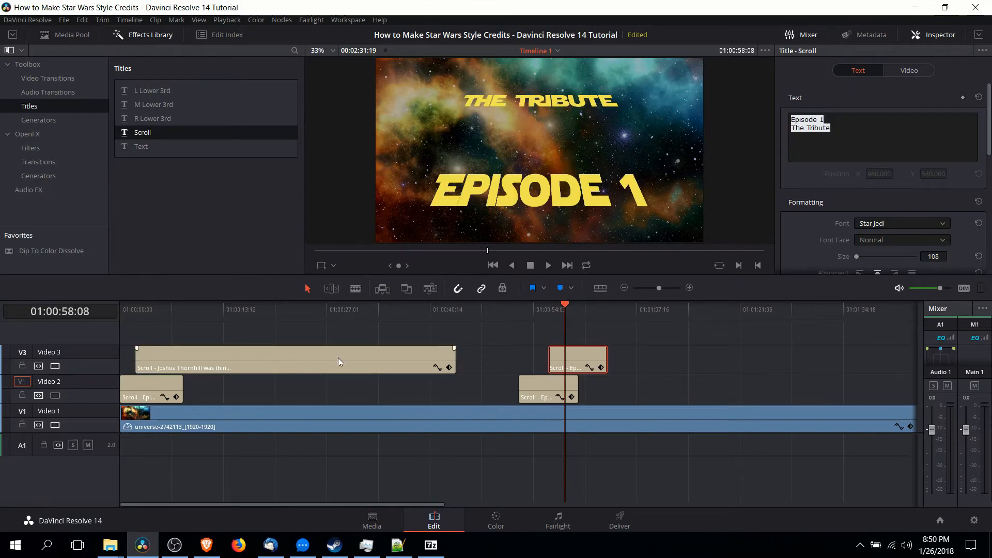
pyautogui.click(291, 359)
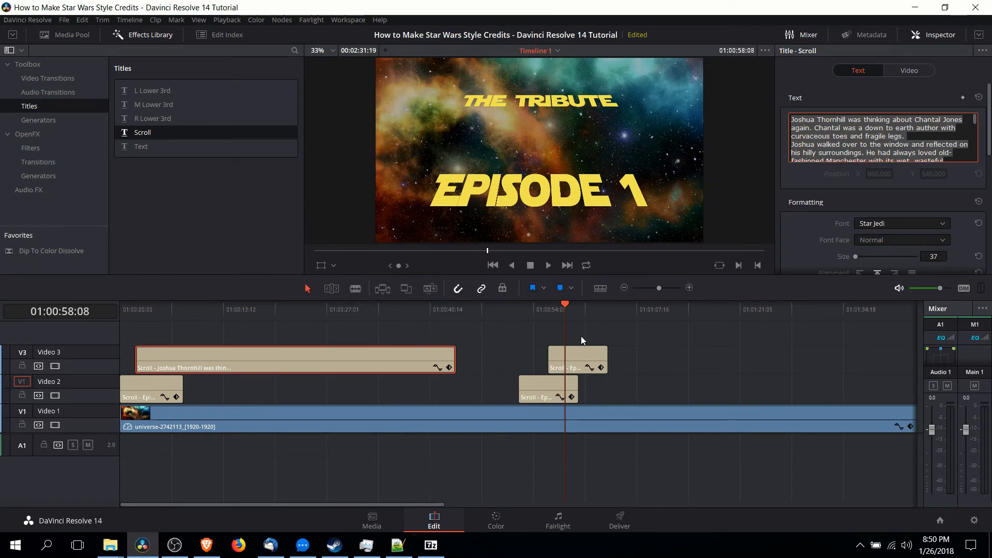
pyautogui.click(577, 359)
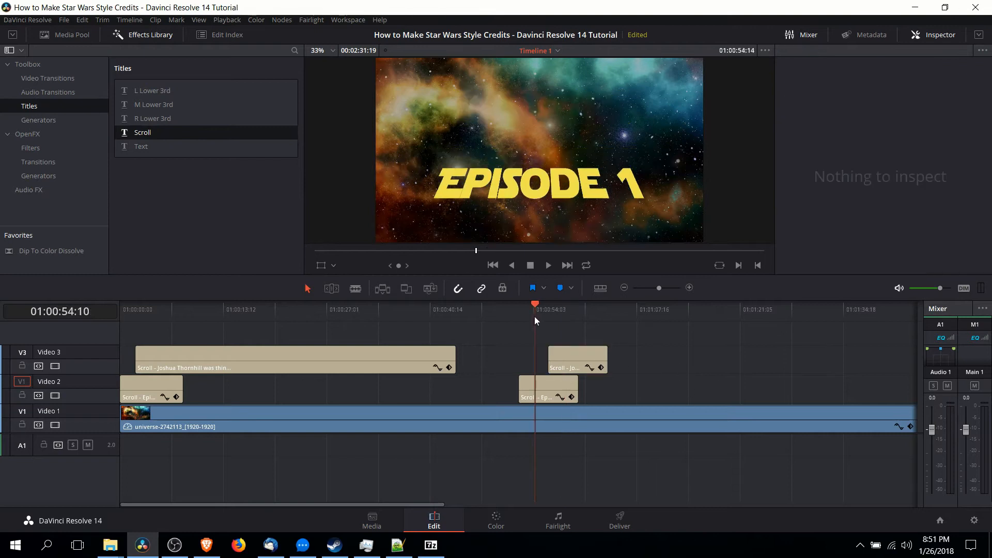
# Step: Extend the story scroll clip on Video 3 to last much longer
pyautogui.click(547, 265)
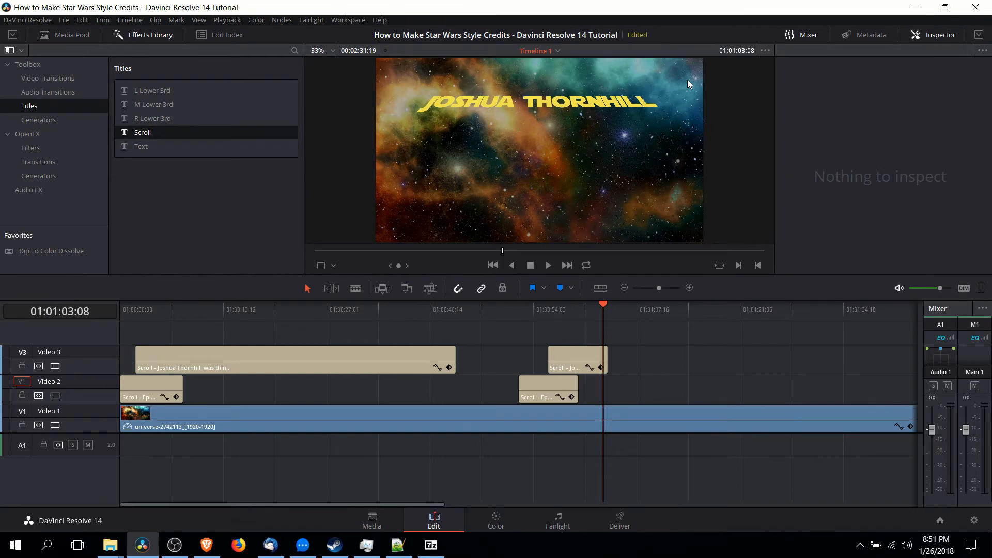
pyautogui.click(576, 359)
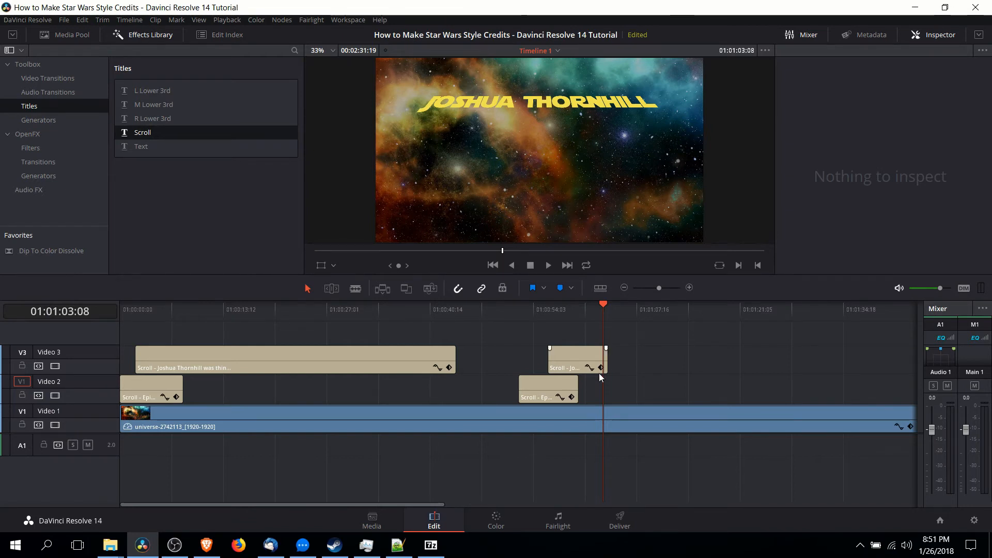
pyautogui.moveTo(604, 359); pyautogui.dragTo(889, 359)
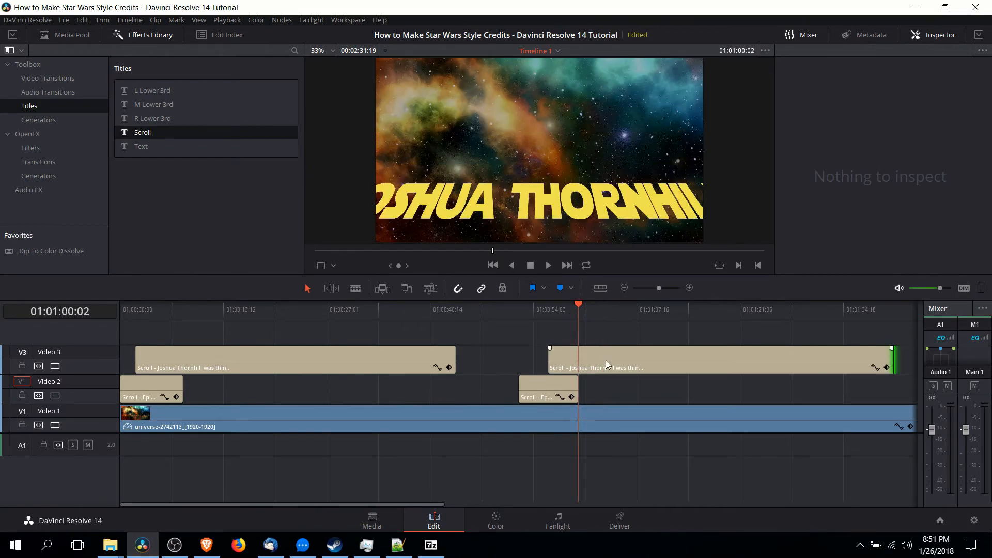
# Step: Set the story text size to 44 and play back the titles
pyautogui.click(720, 358)
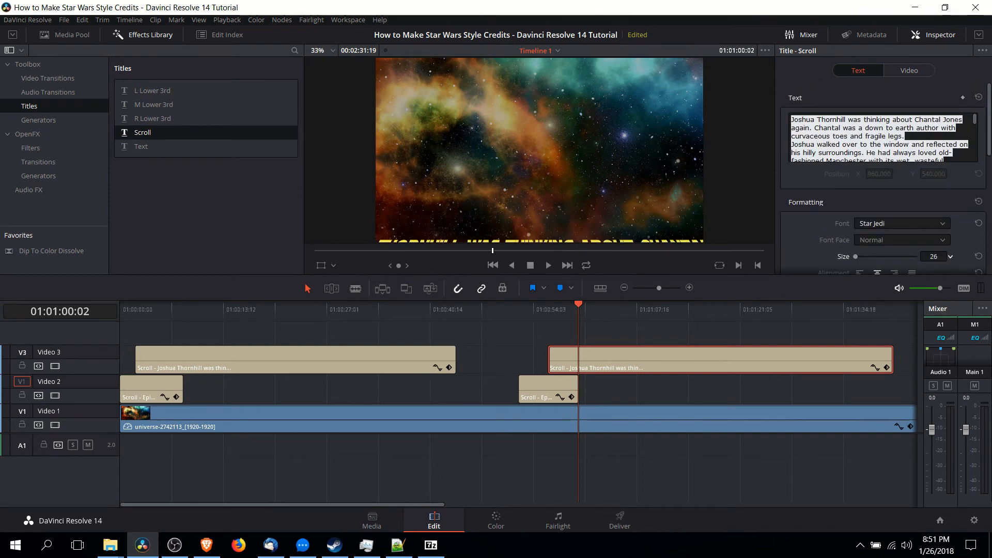
pyautogui.write('44')
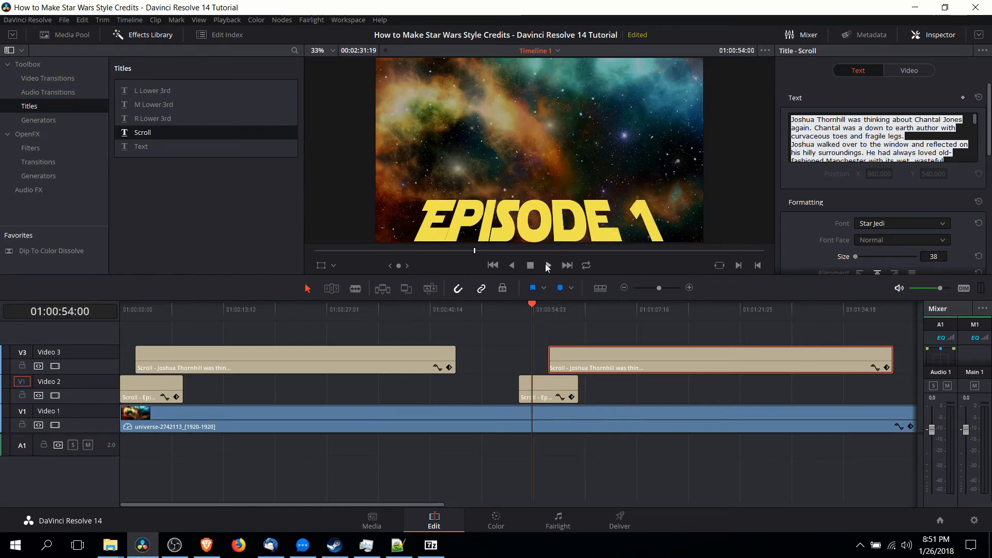
pyautogui.click(547, 265)
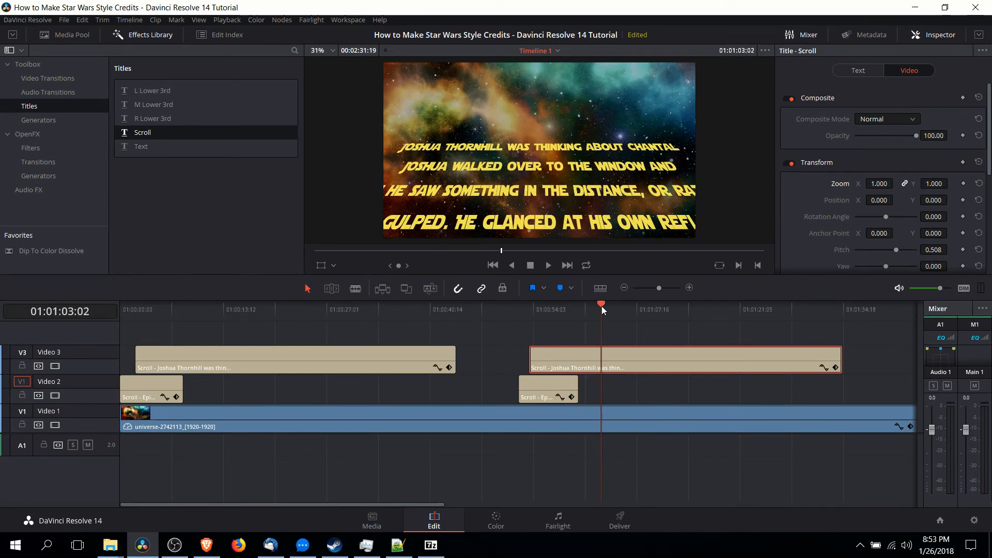
# Step: Scale the story crawl's Zoom down to 0.720 and jump back to the titles
pyautogui.click(561, 310)
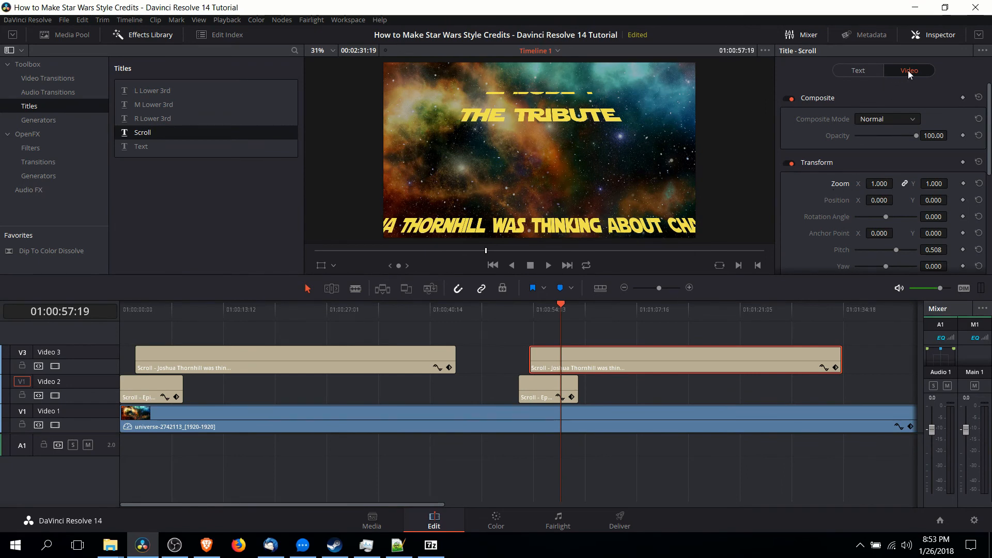
pyautogui.moveTo(872, 148)
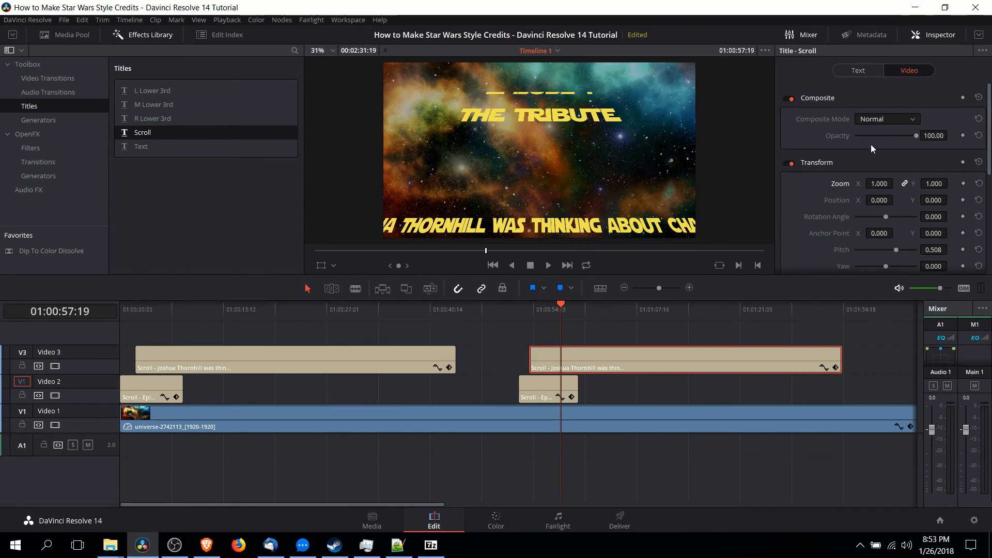
pyautogui.write('0.840')
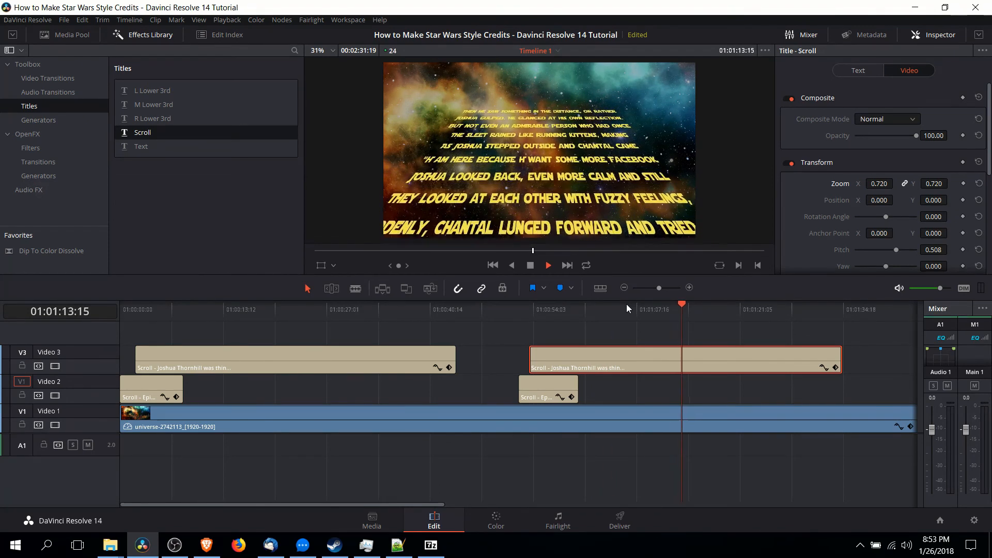
pyautogui.click(548, 265)
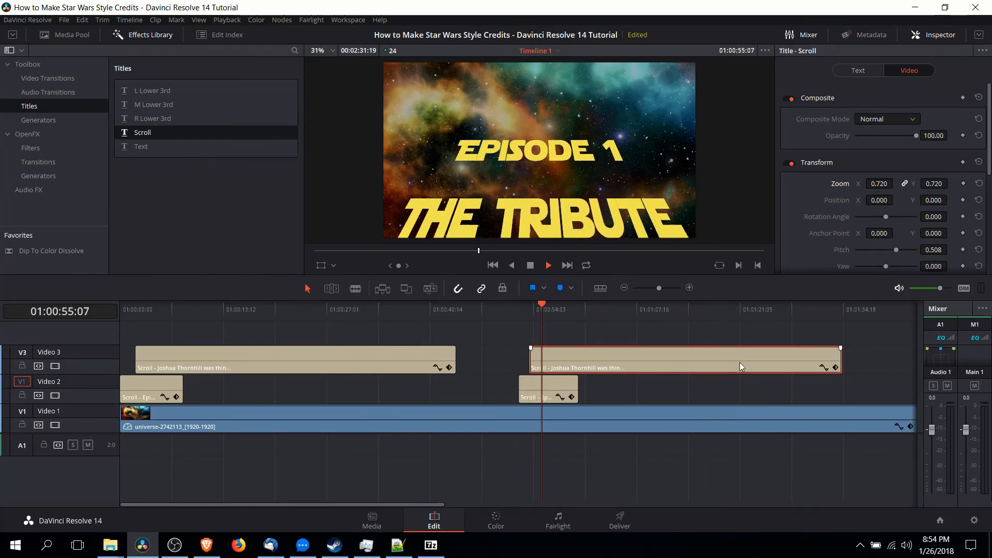
# Step: Extend the Episode 1 title clip slightly and play back the overlapping titles
pyautogui.moveTo(576, 398); pyautogui.dragTo(582, 398)
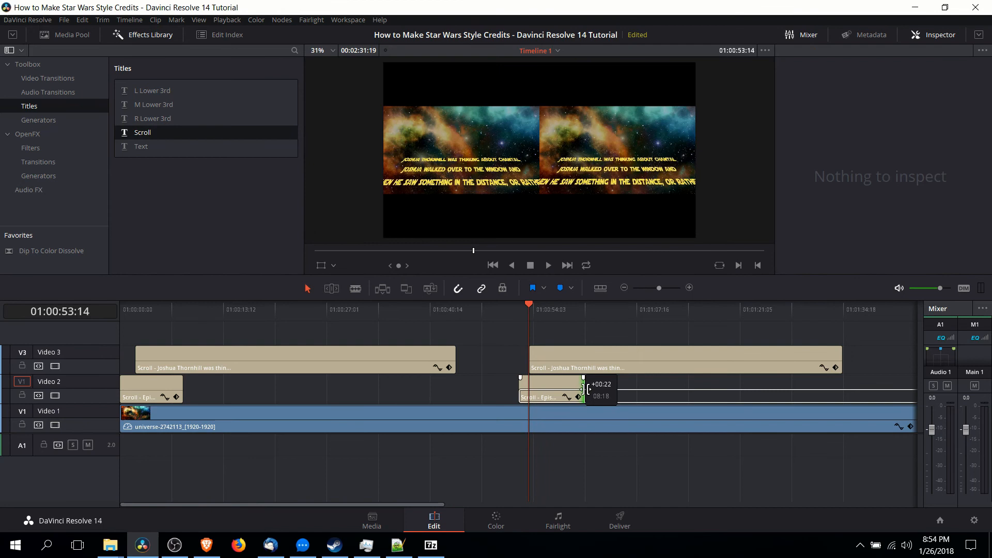
pyautogui.click(557, 389)
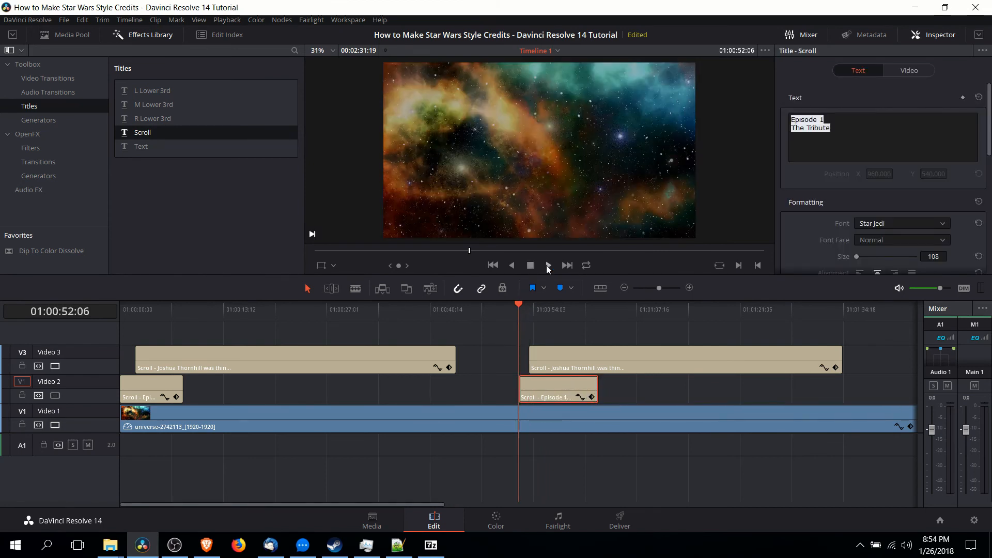
pyautogui.click(547, 265)
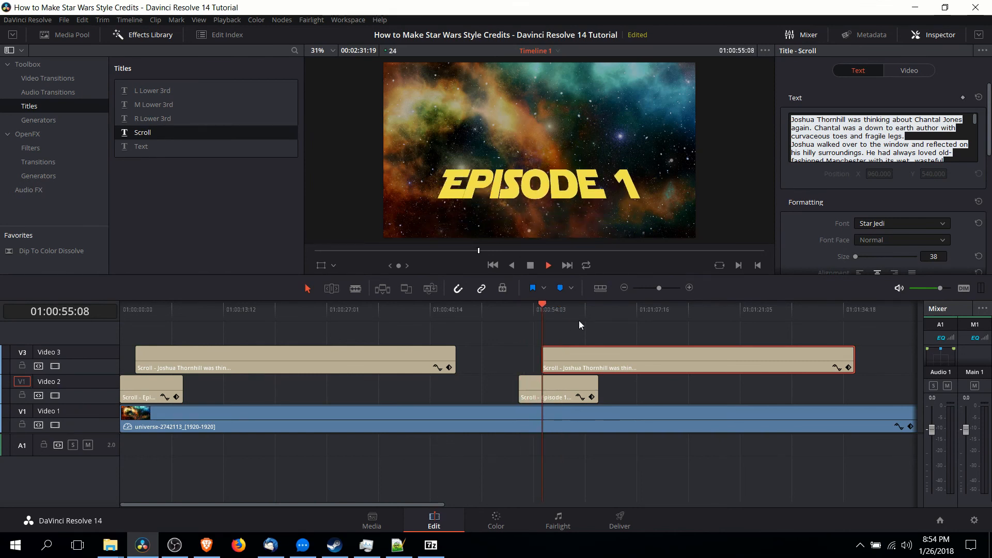
pyautogui.click(548, 265)
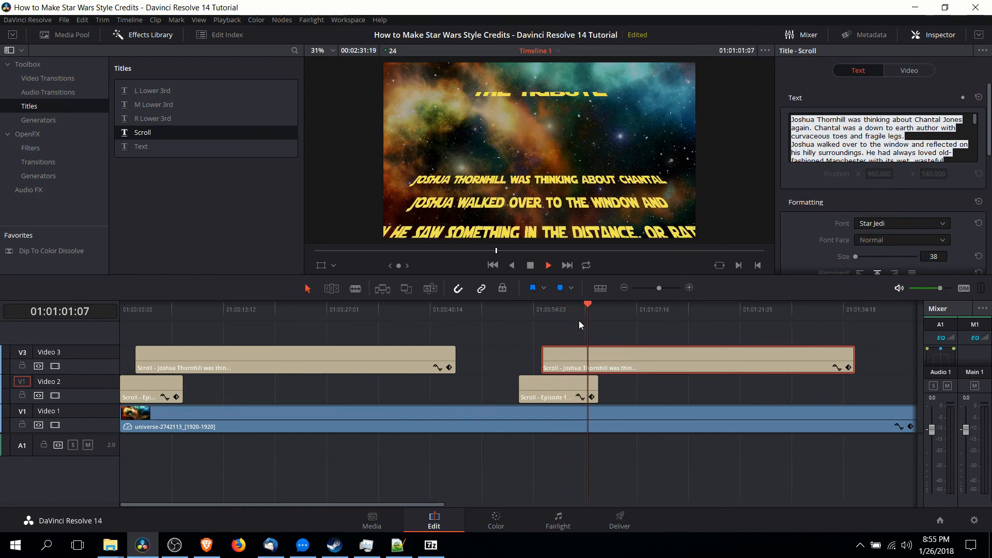
pyautogui.click(547, 265)
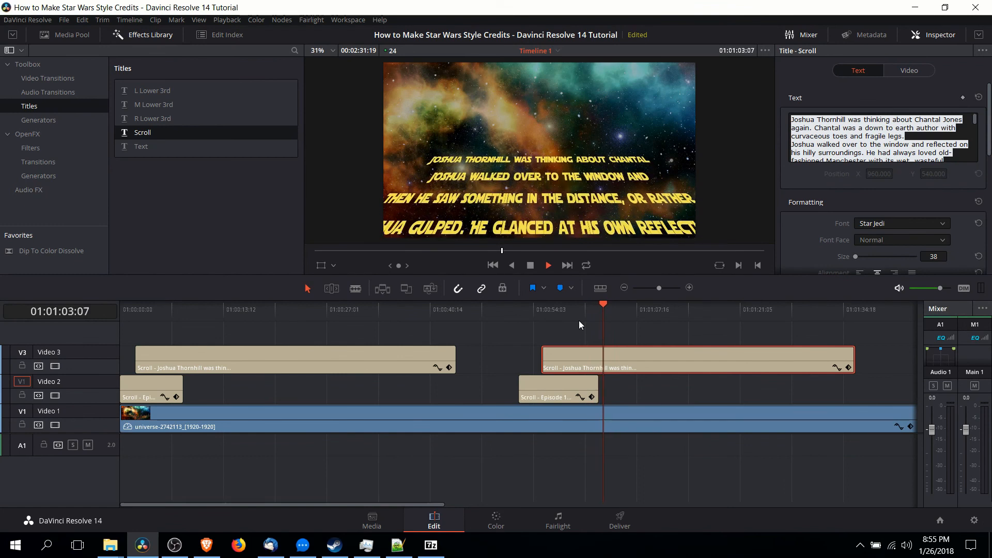
pyautogui.click(547, 265)
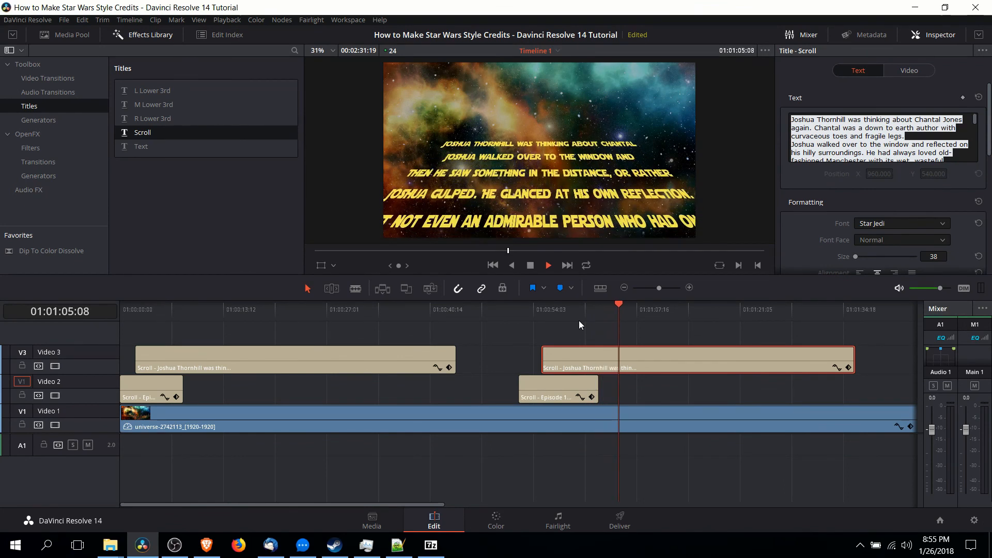